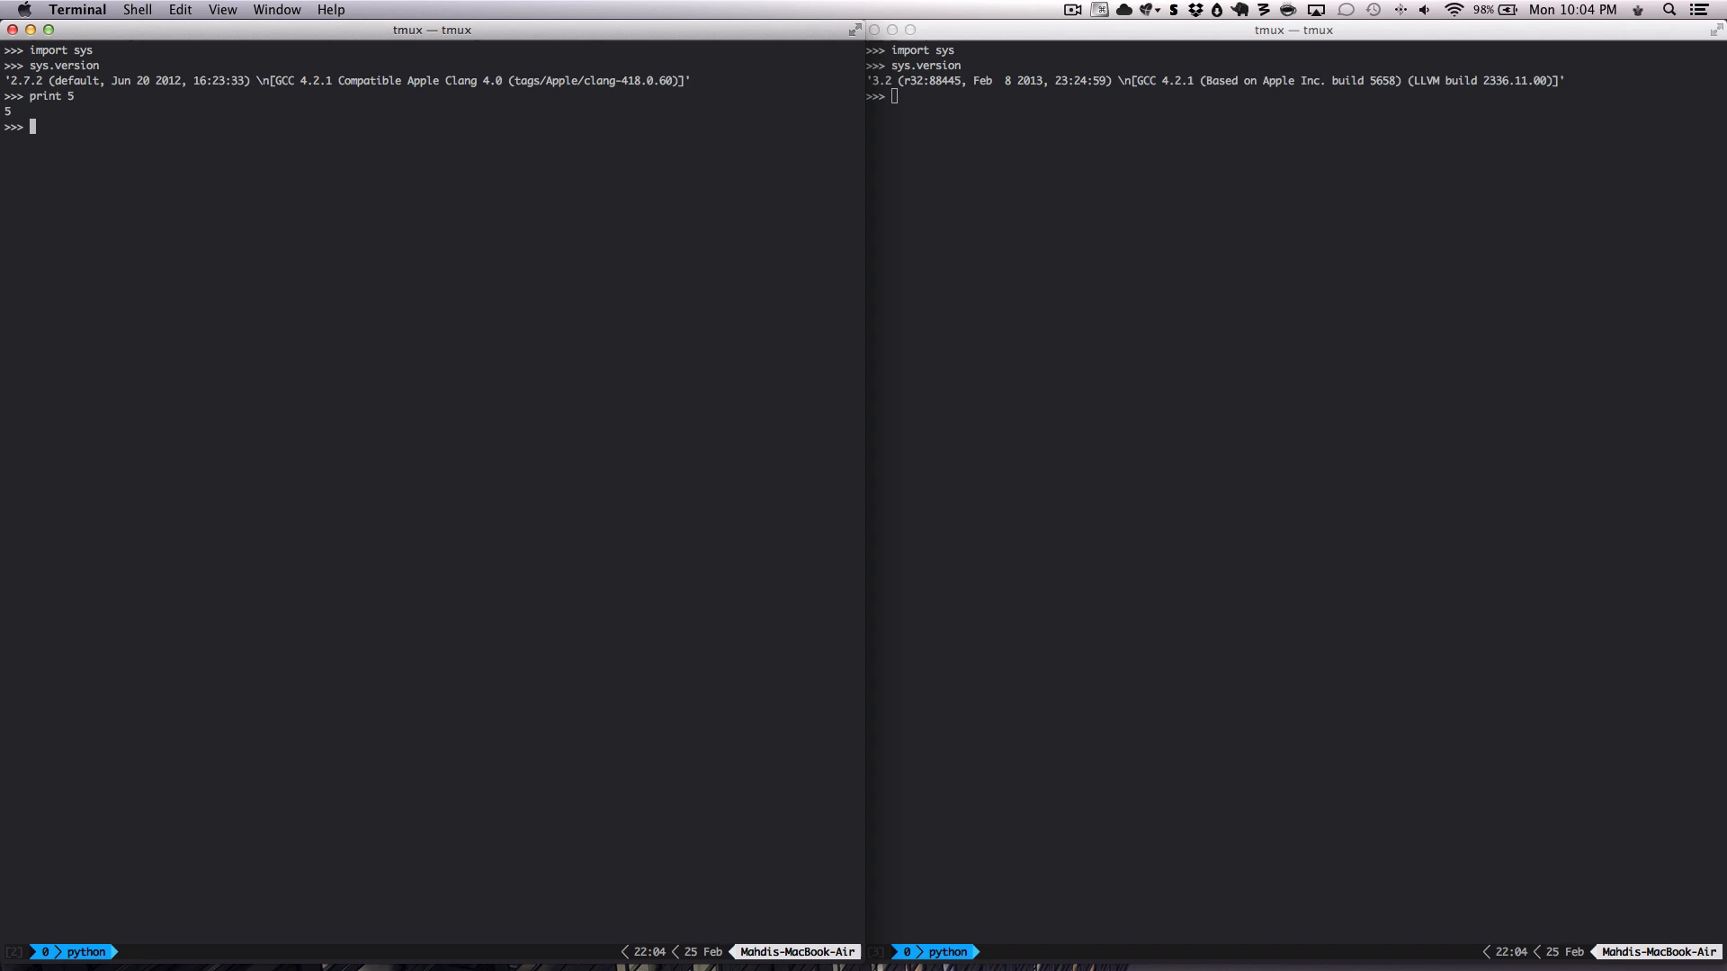
Run print 5 and print 'dog' in the Python 2.7 interpreter pane
text(print ;)
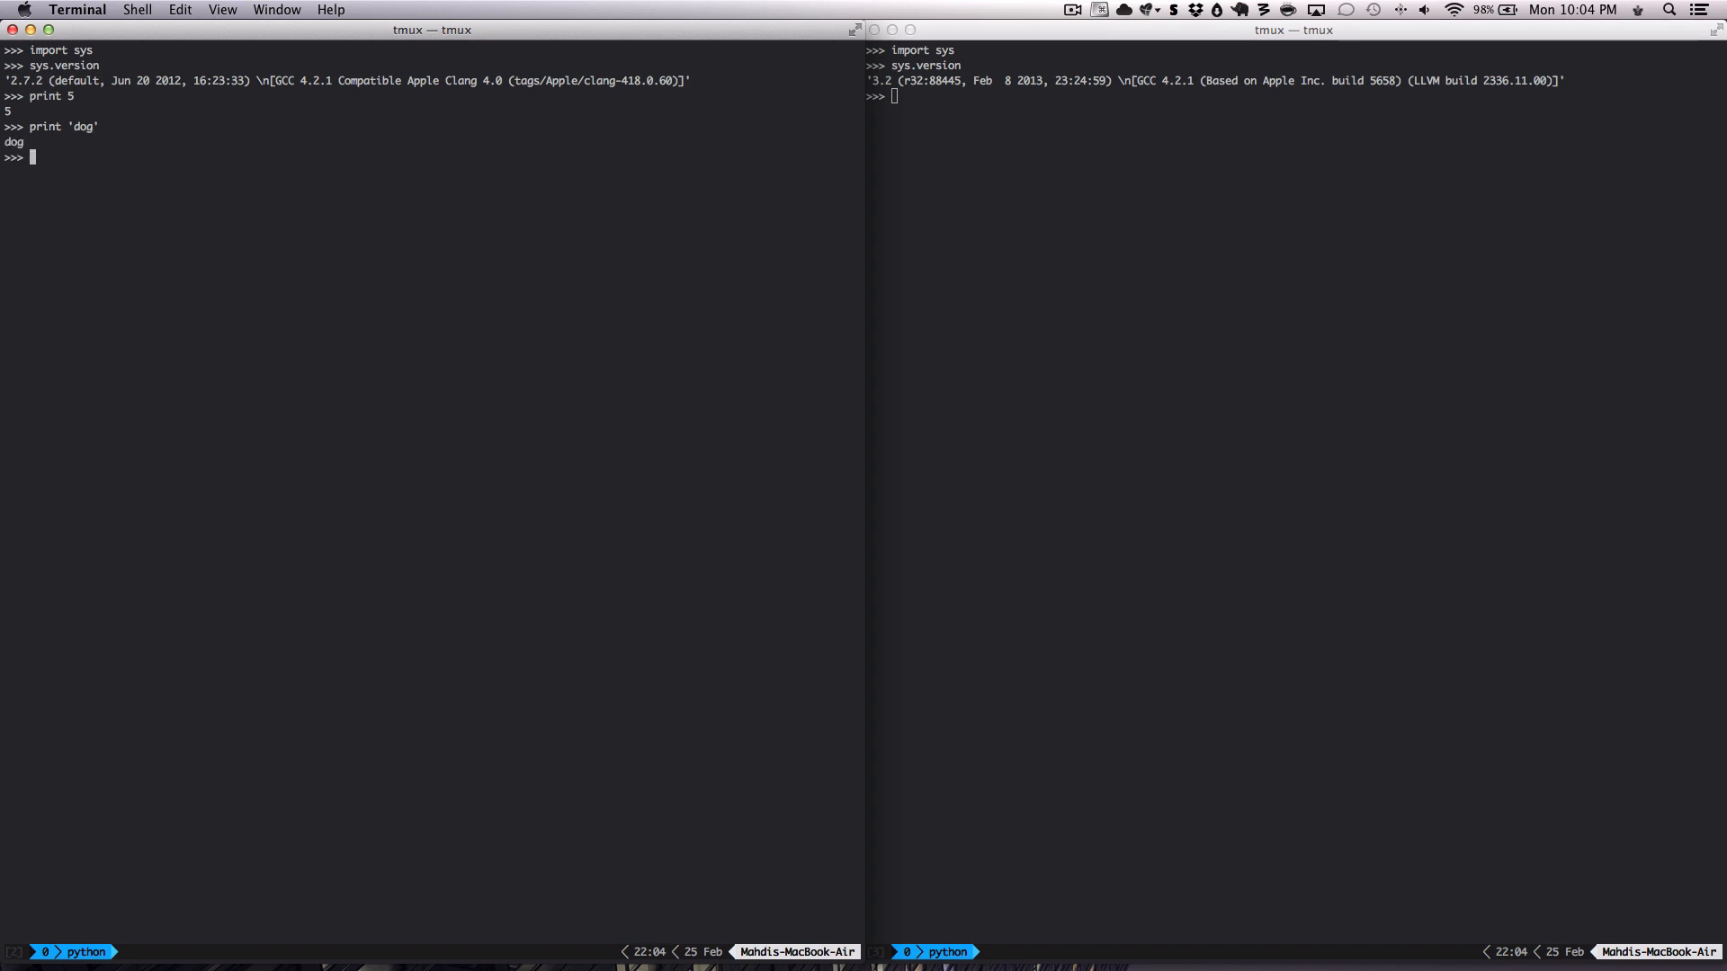
text(rpin)
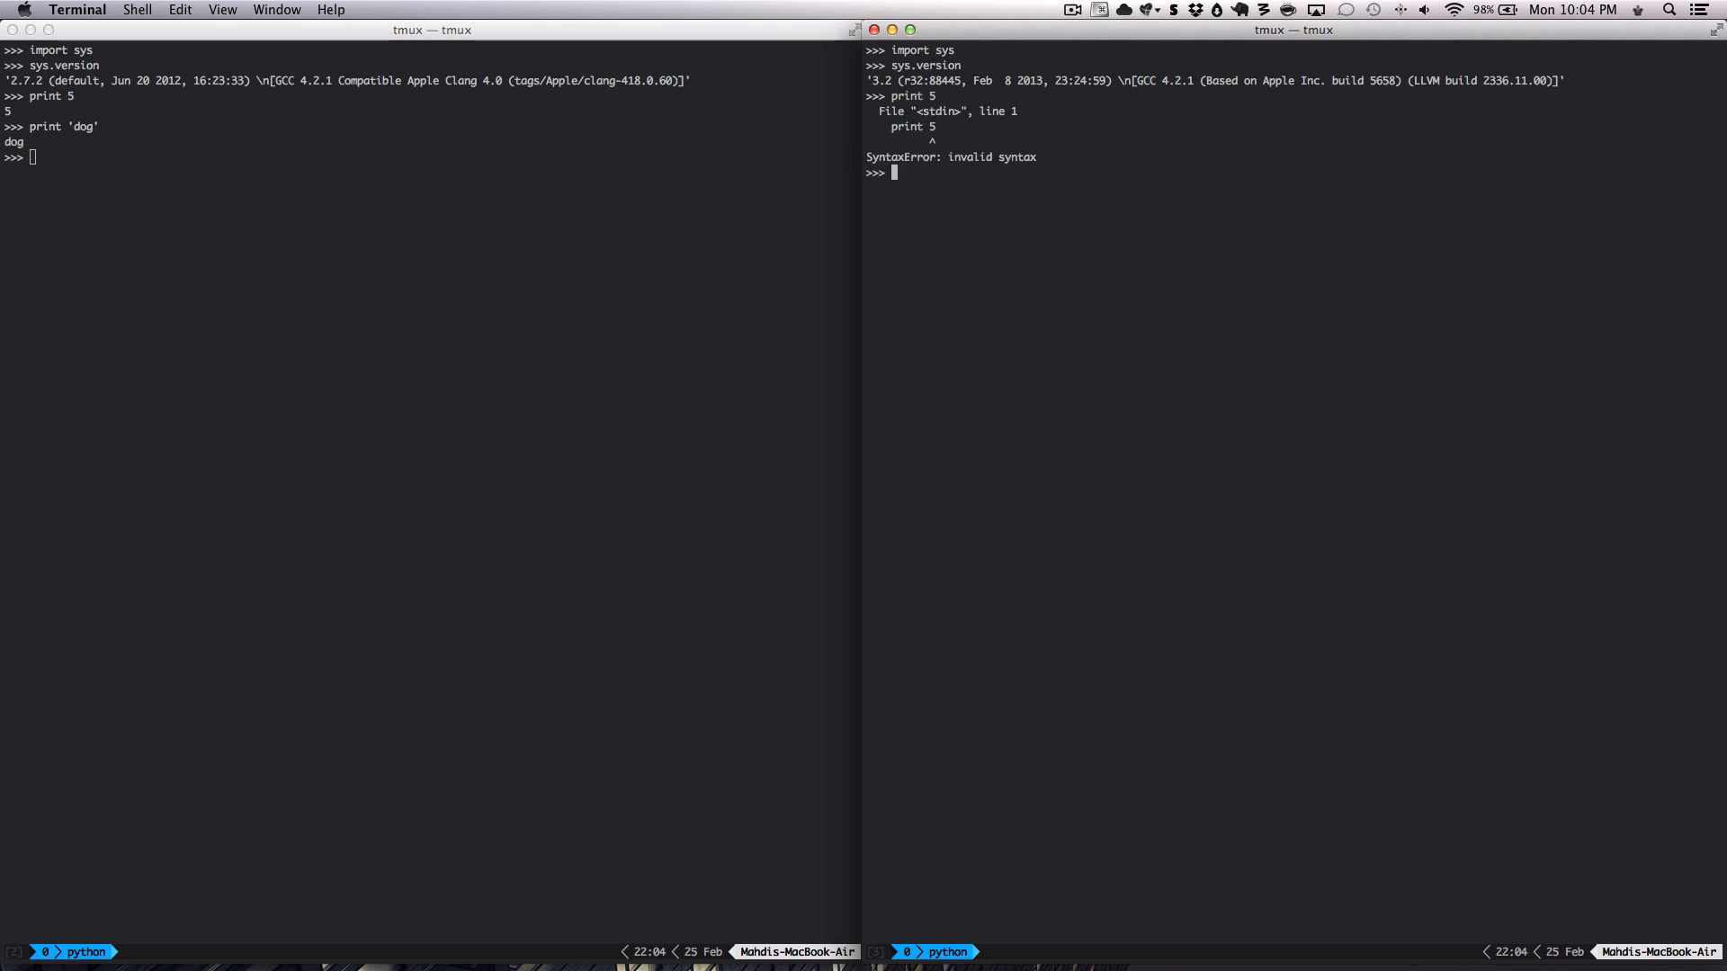
Enter print 5 and start print 'dog' in the Python 3.2 pane to trigger the SyntaxError
text(pri)
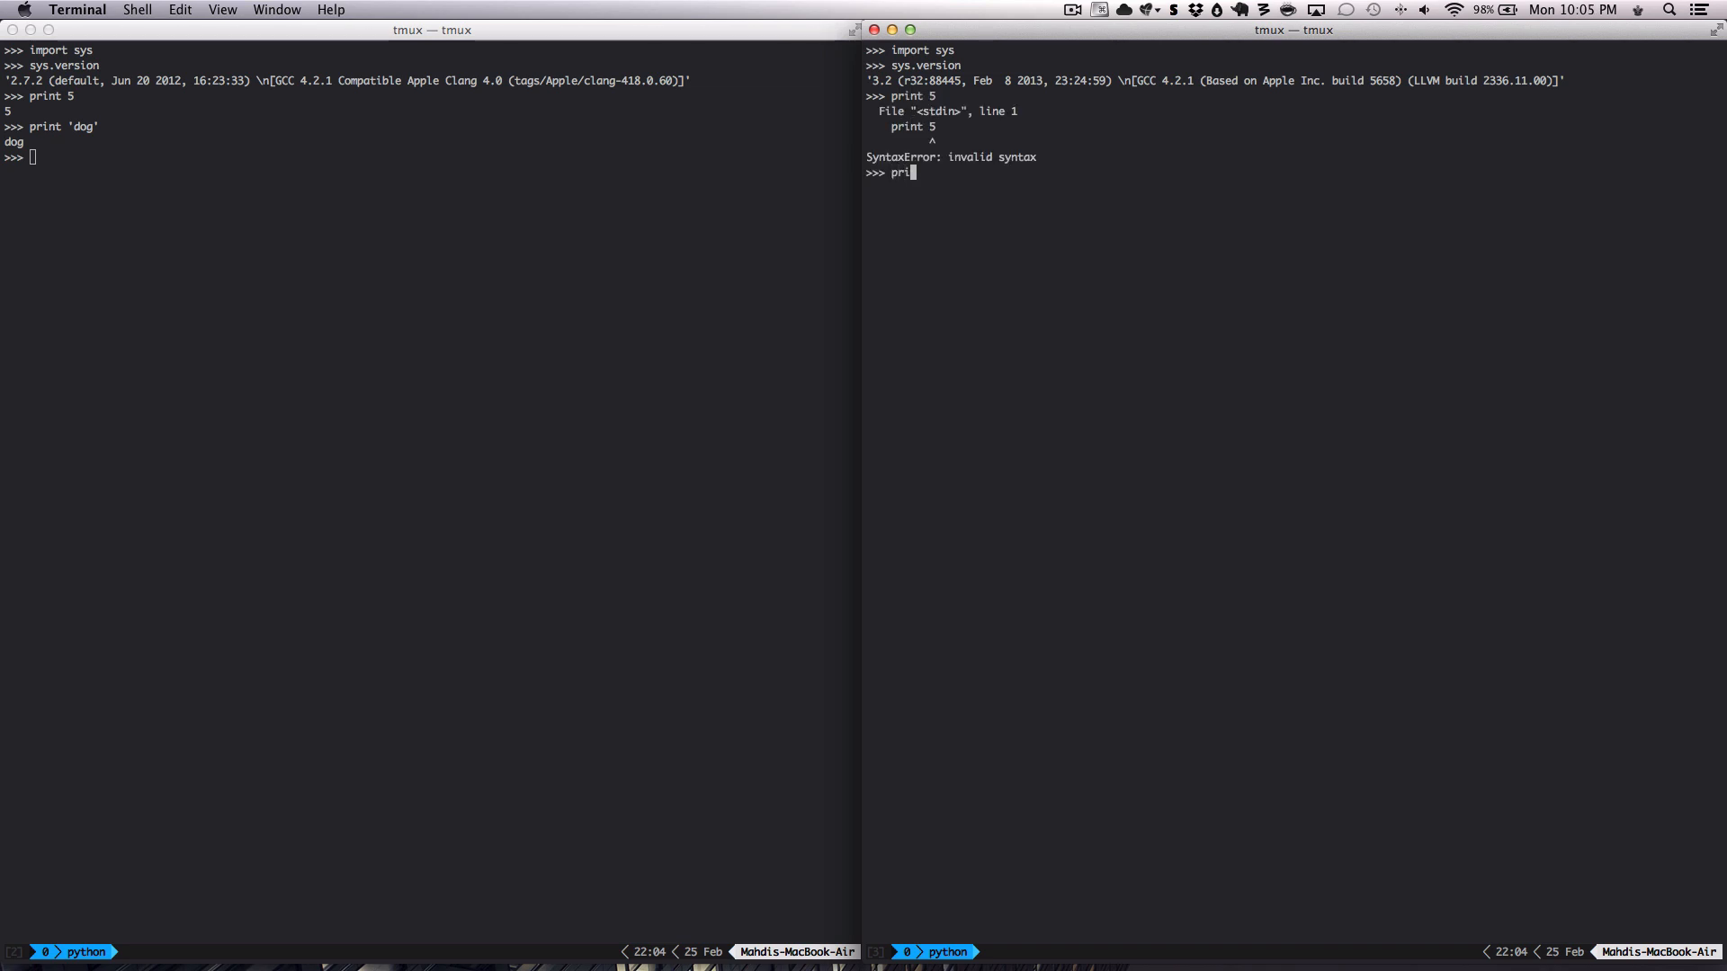
text(nt 'dog)
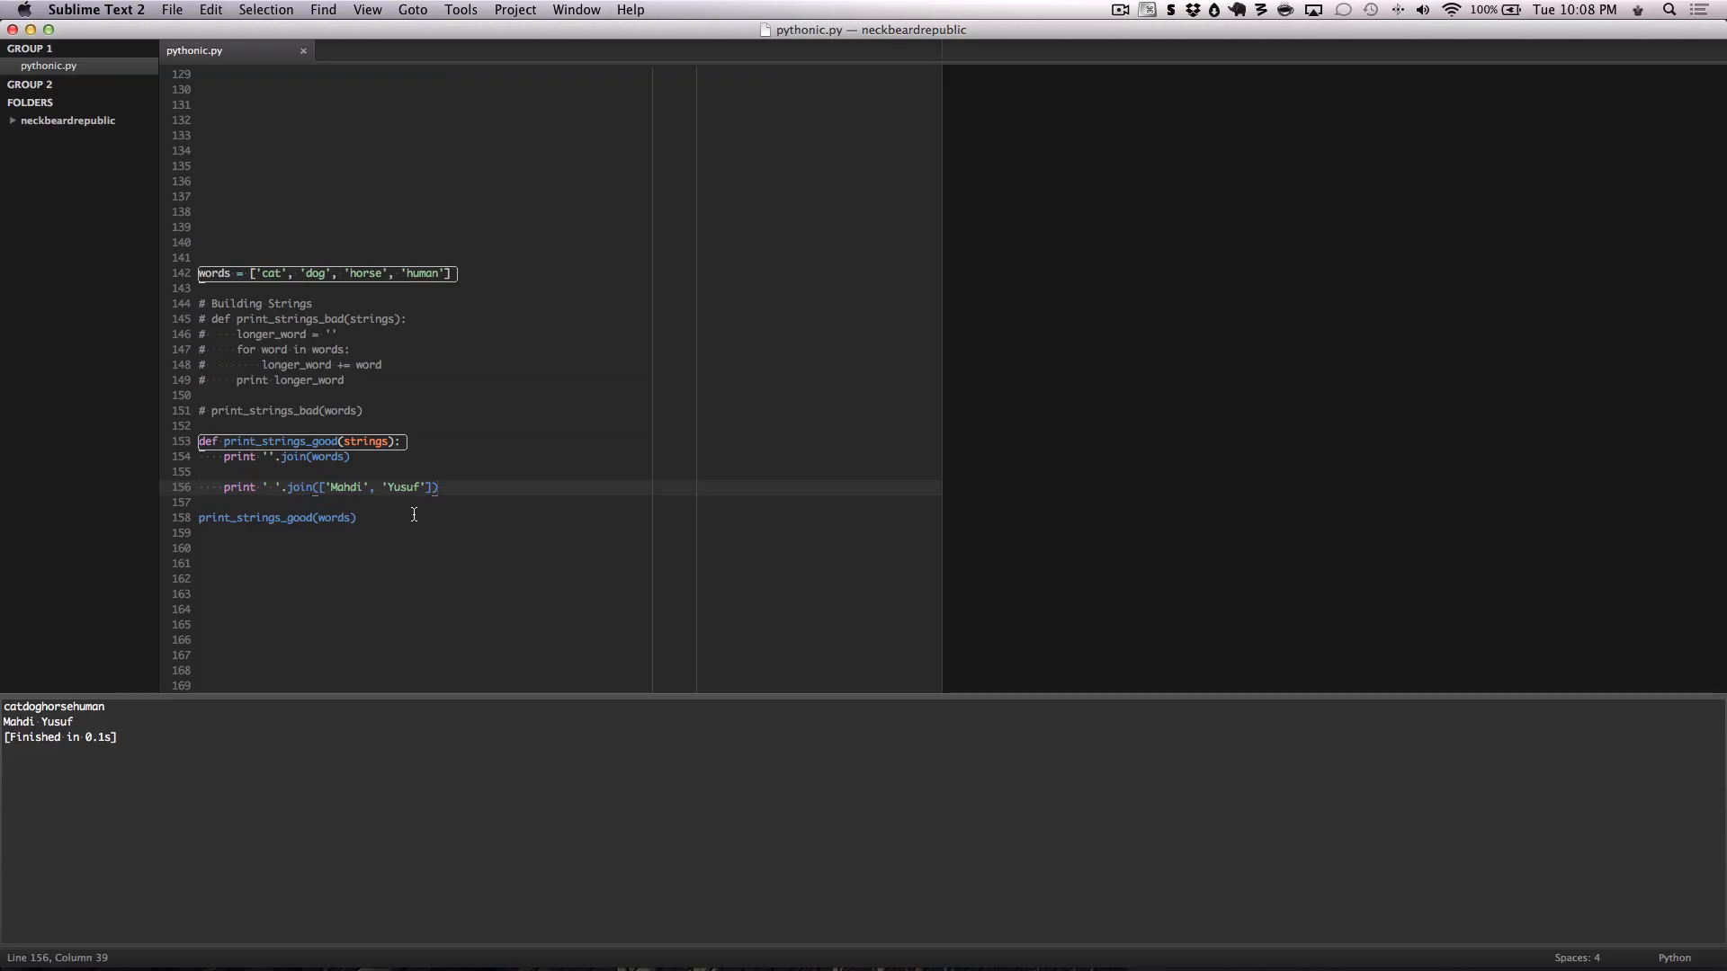
drag(198, 443, 361, 518)
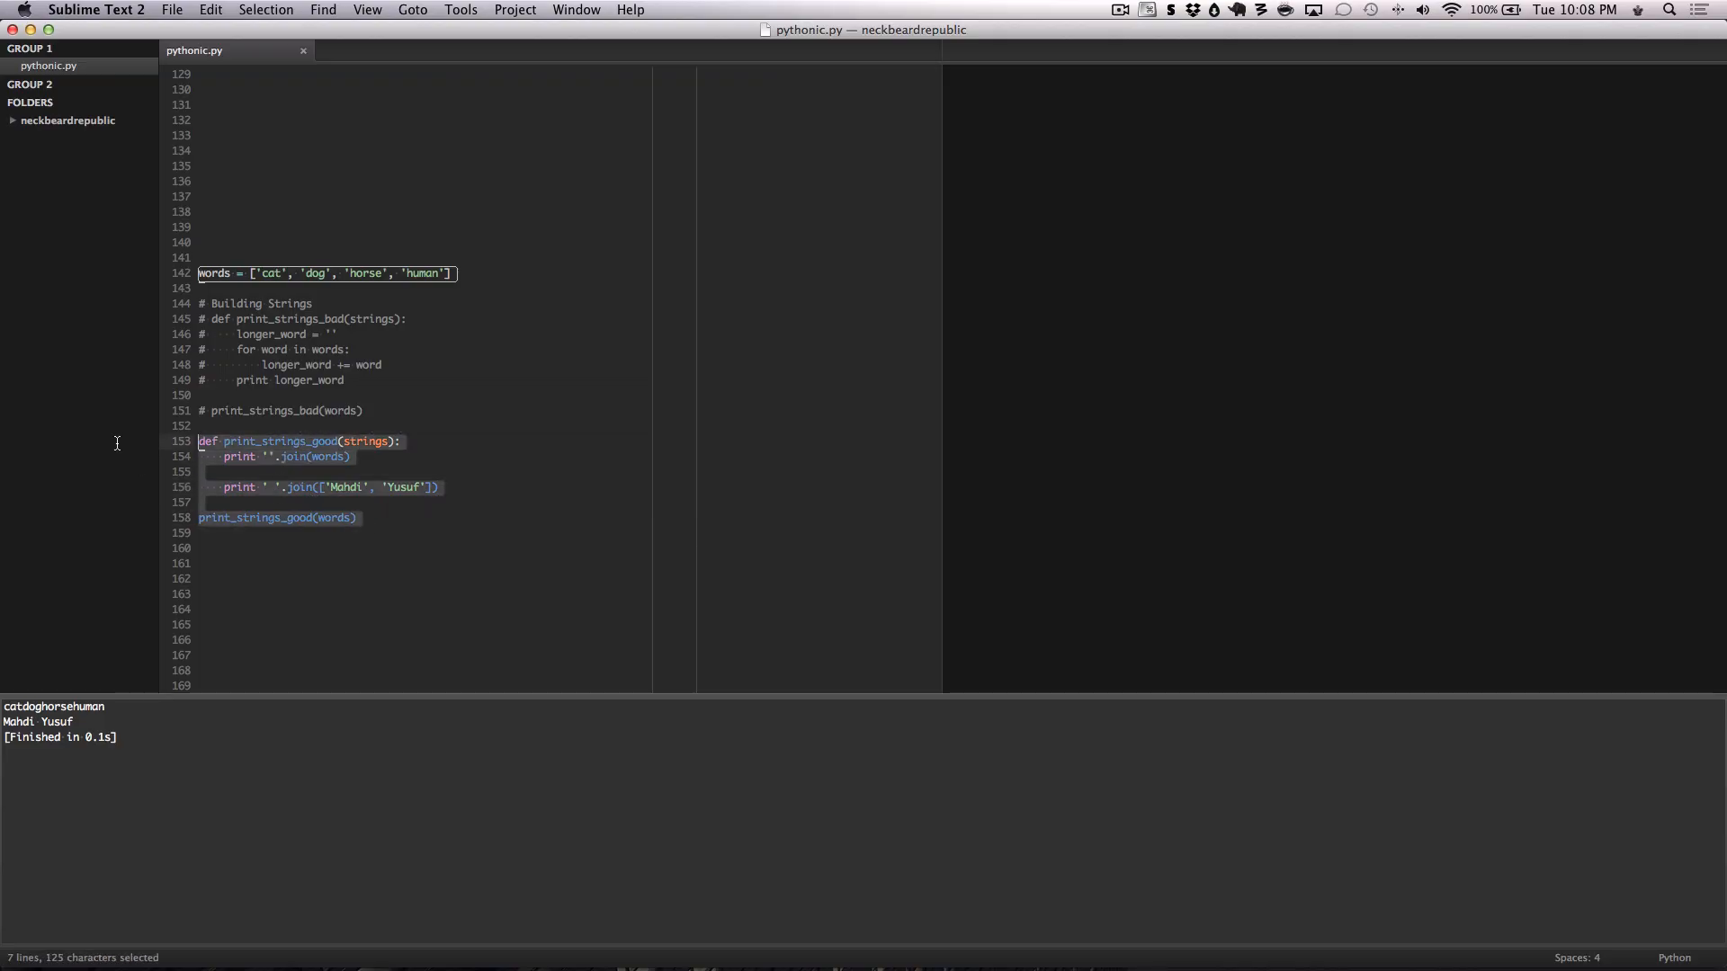
mouse_move(120, 446)
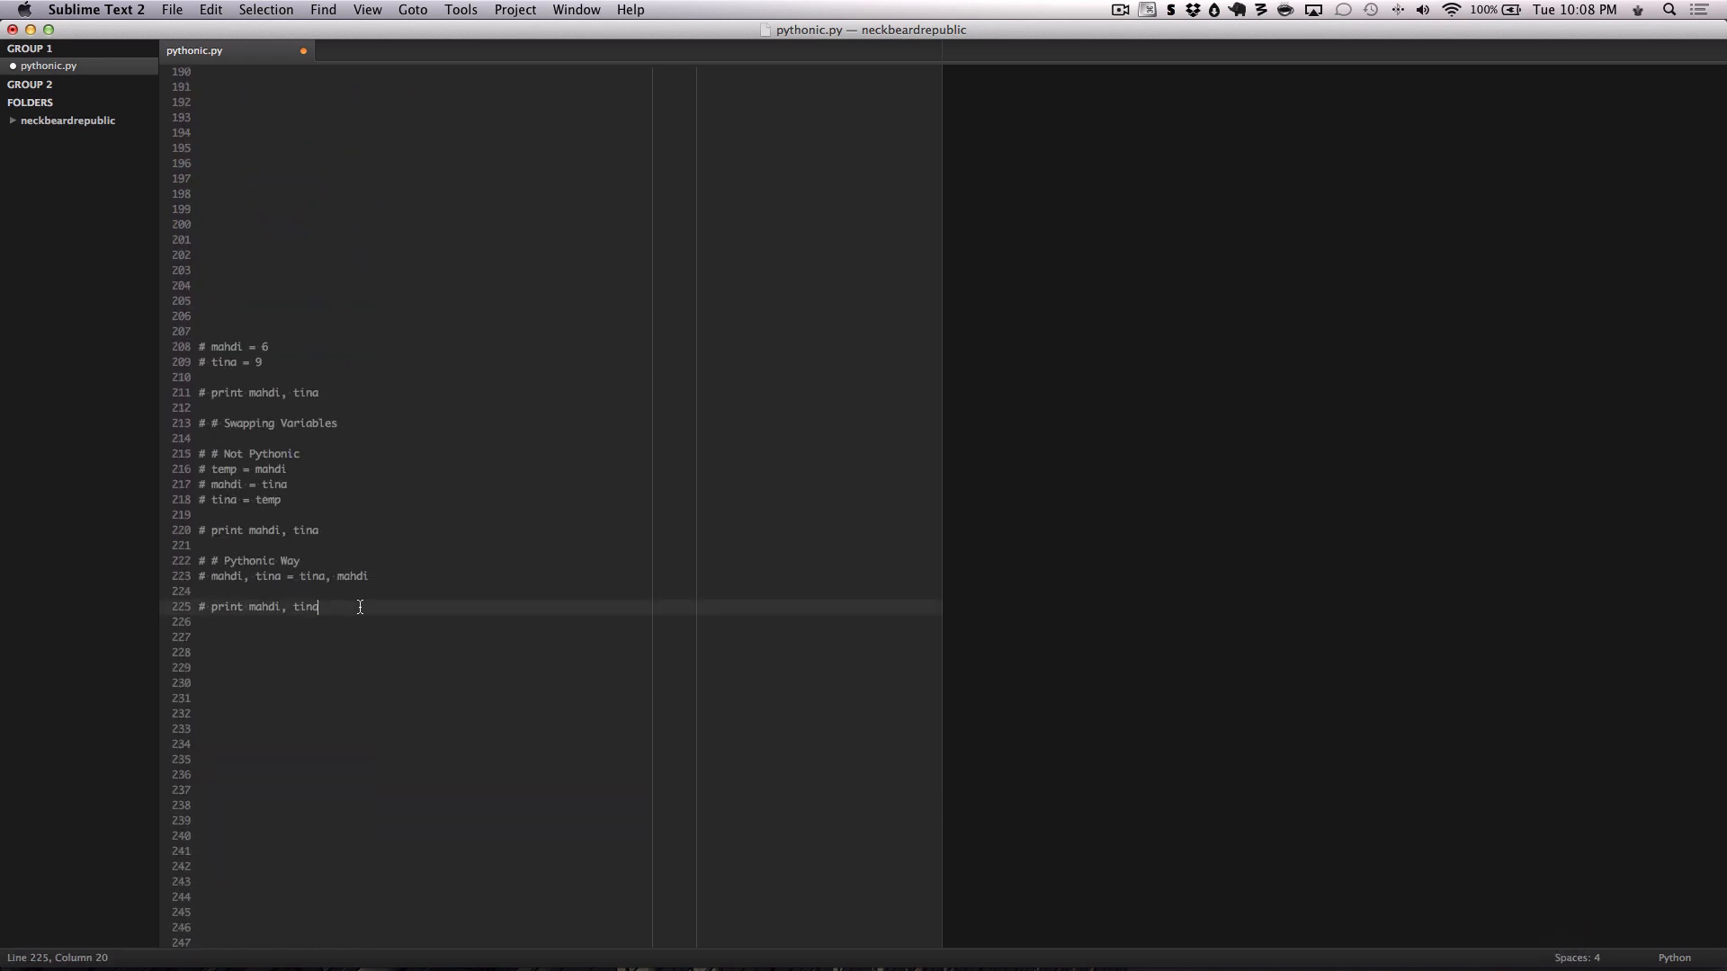
Uncomment lines 207–225 so the variable-swapping assignments, swaps and prints are live code
drag(199, 331, 318, 606)
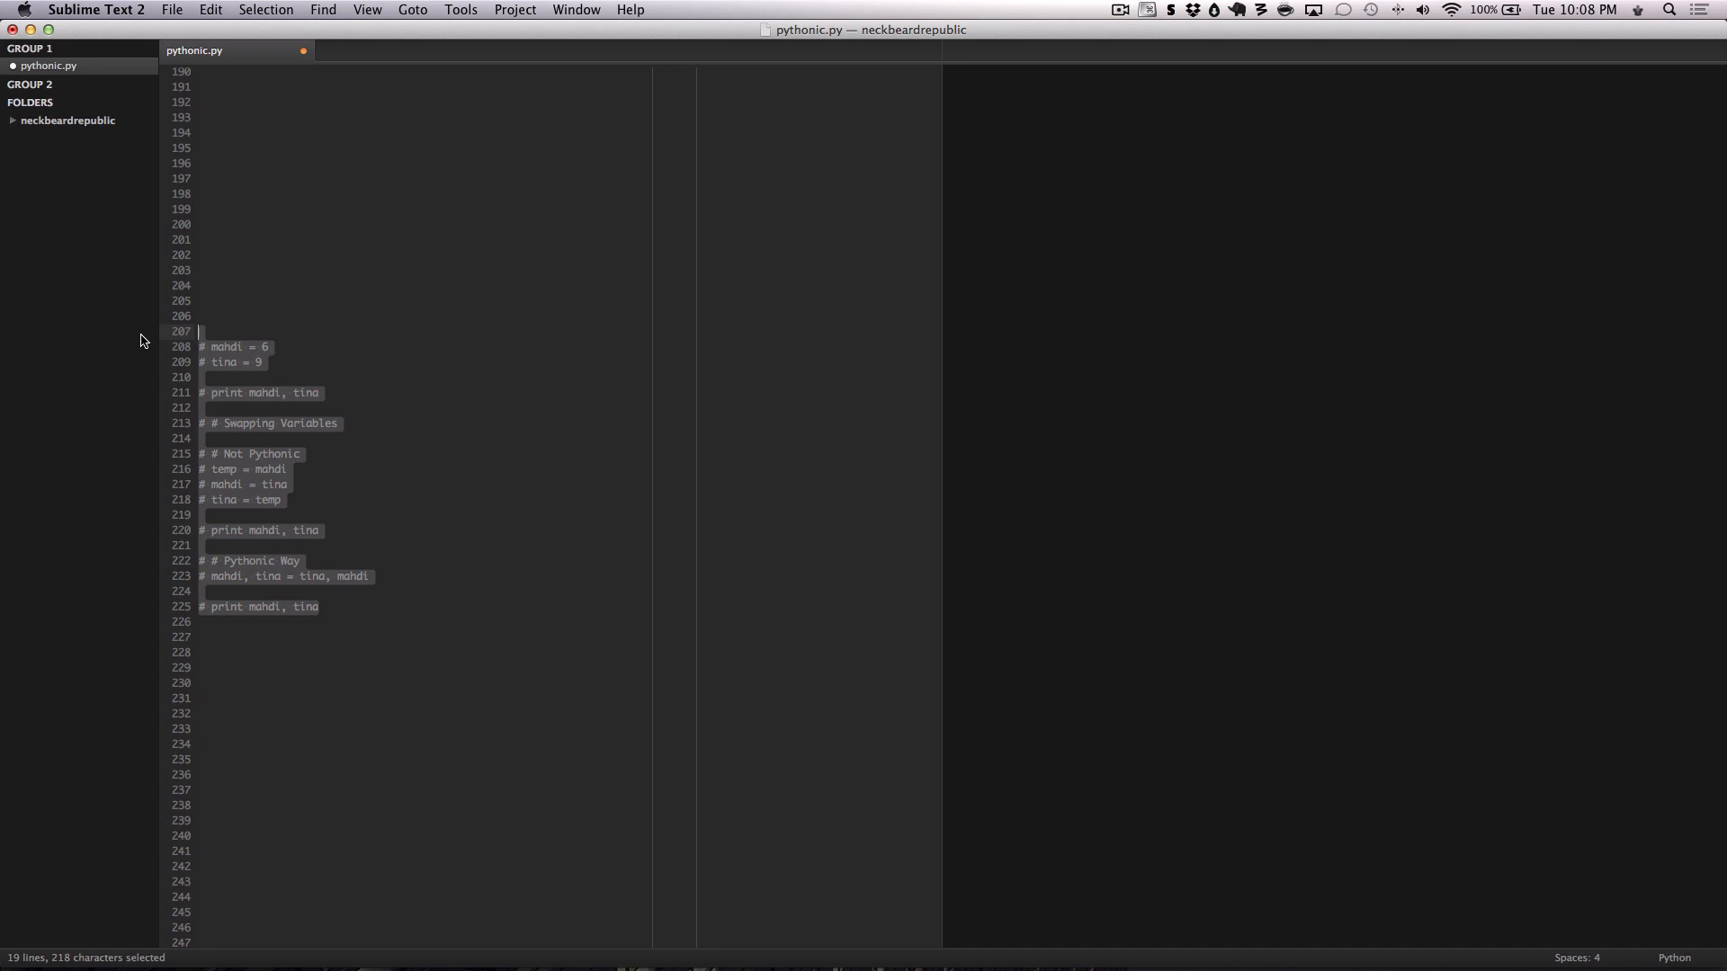
key(cmd+/)
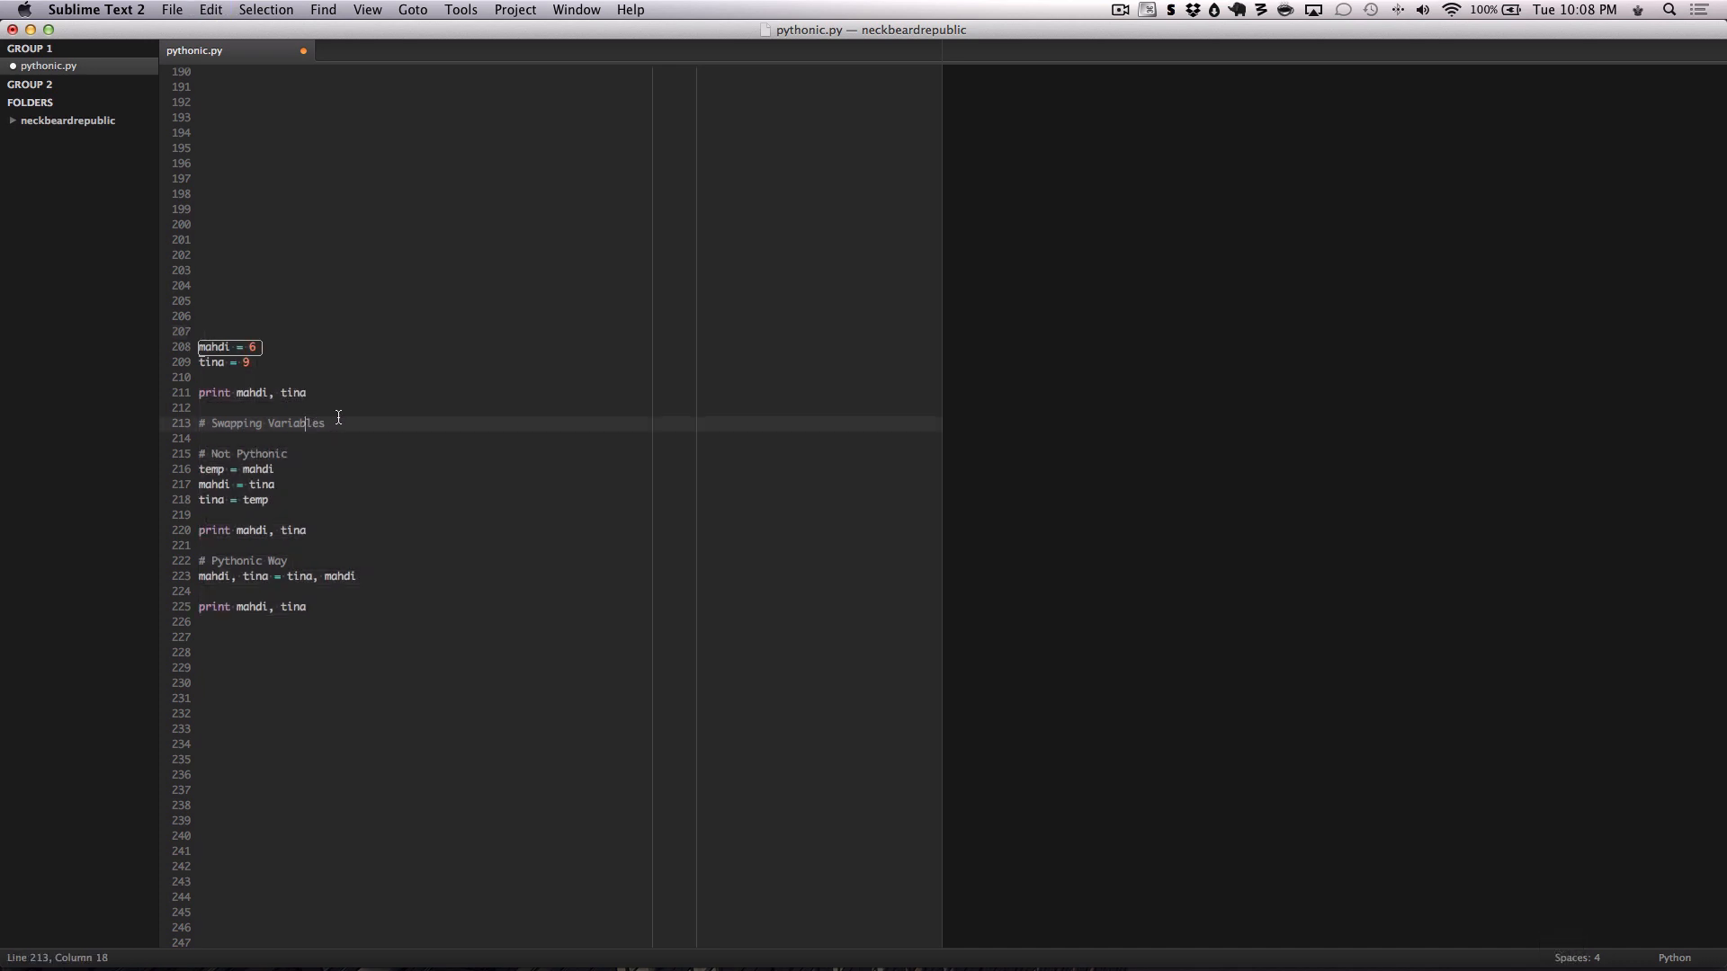
mouse_move(315, 479)
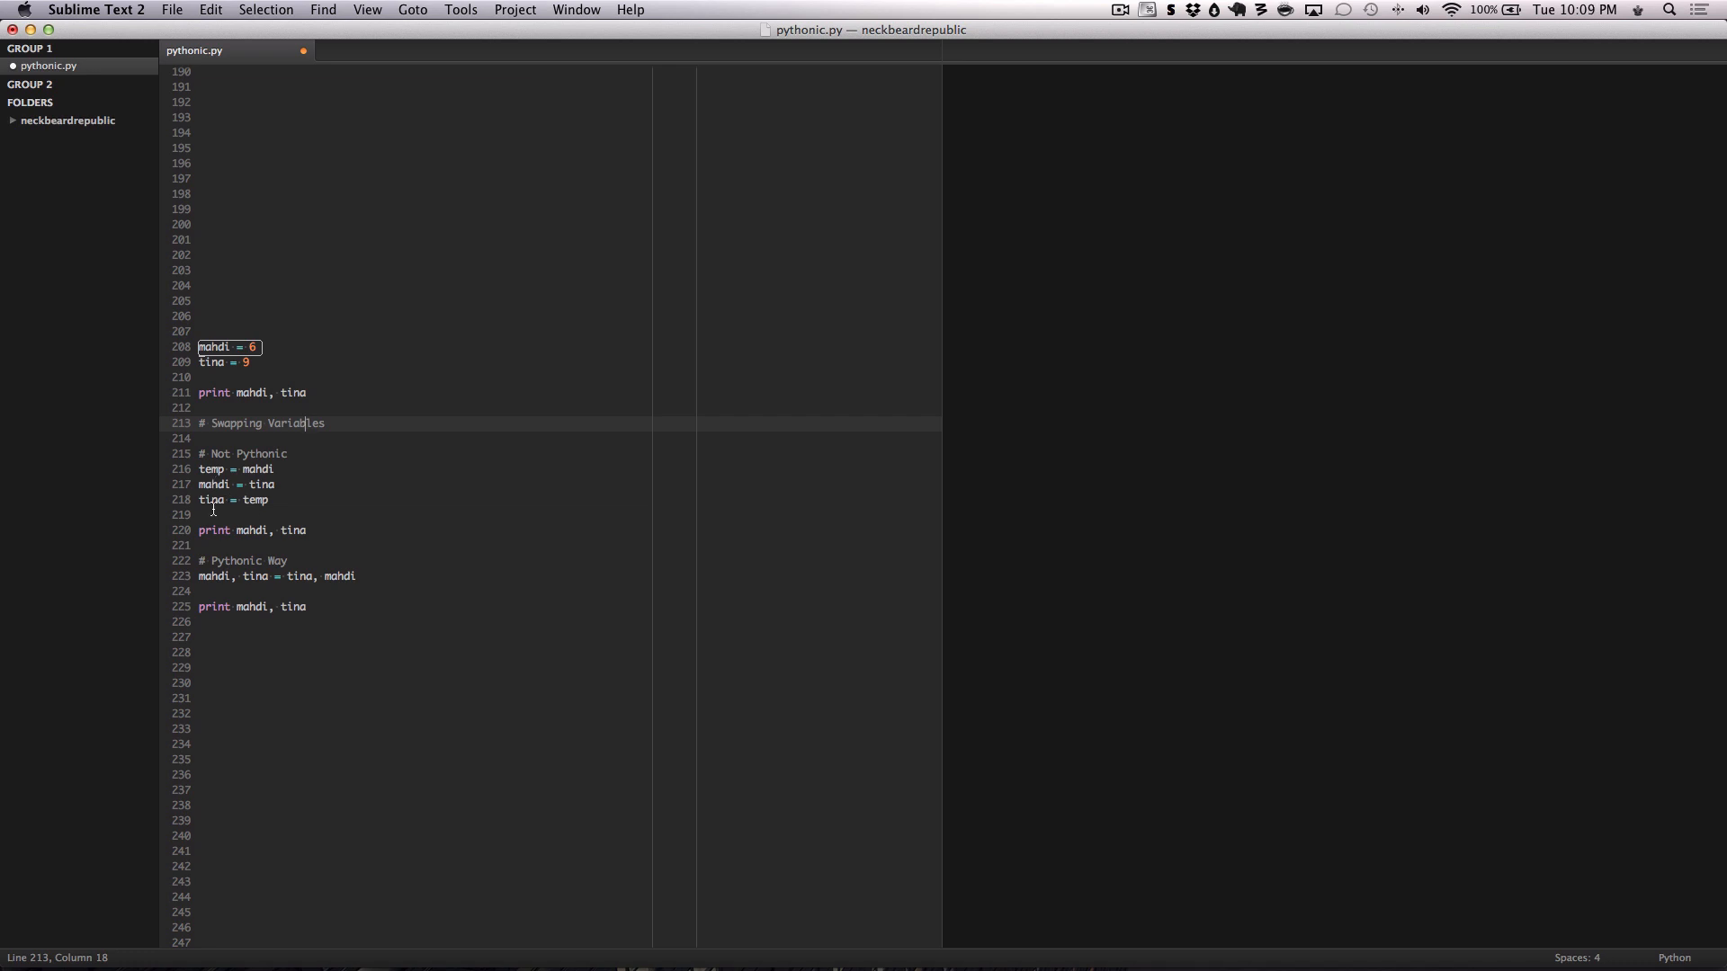
mouse_move(223, 447)
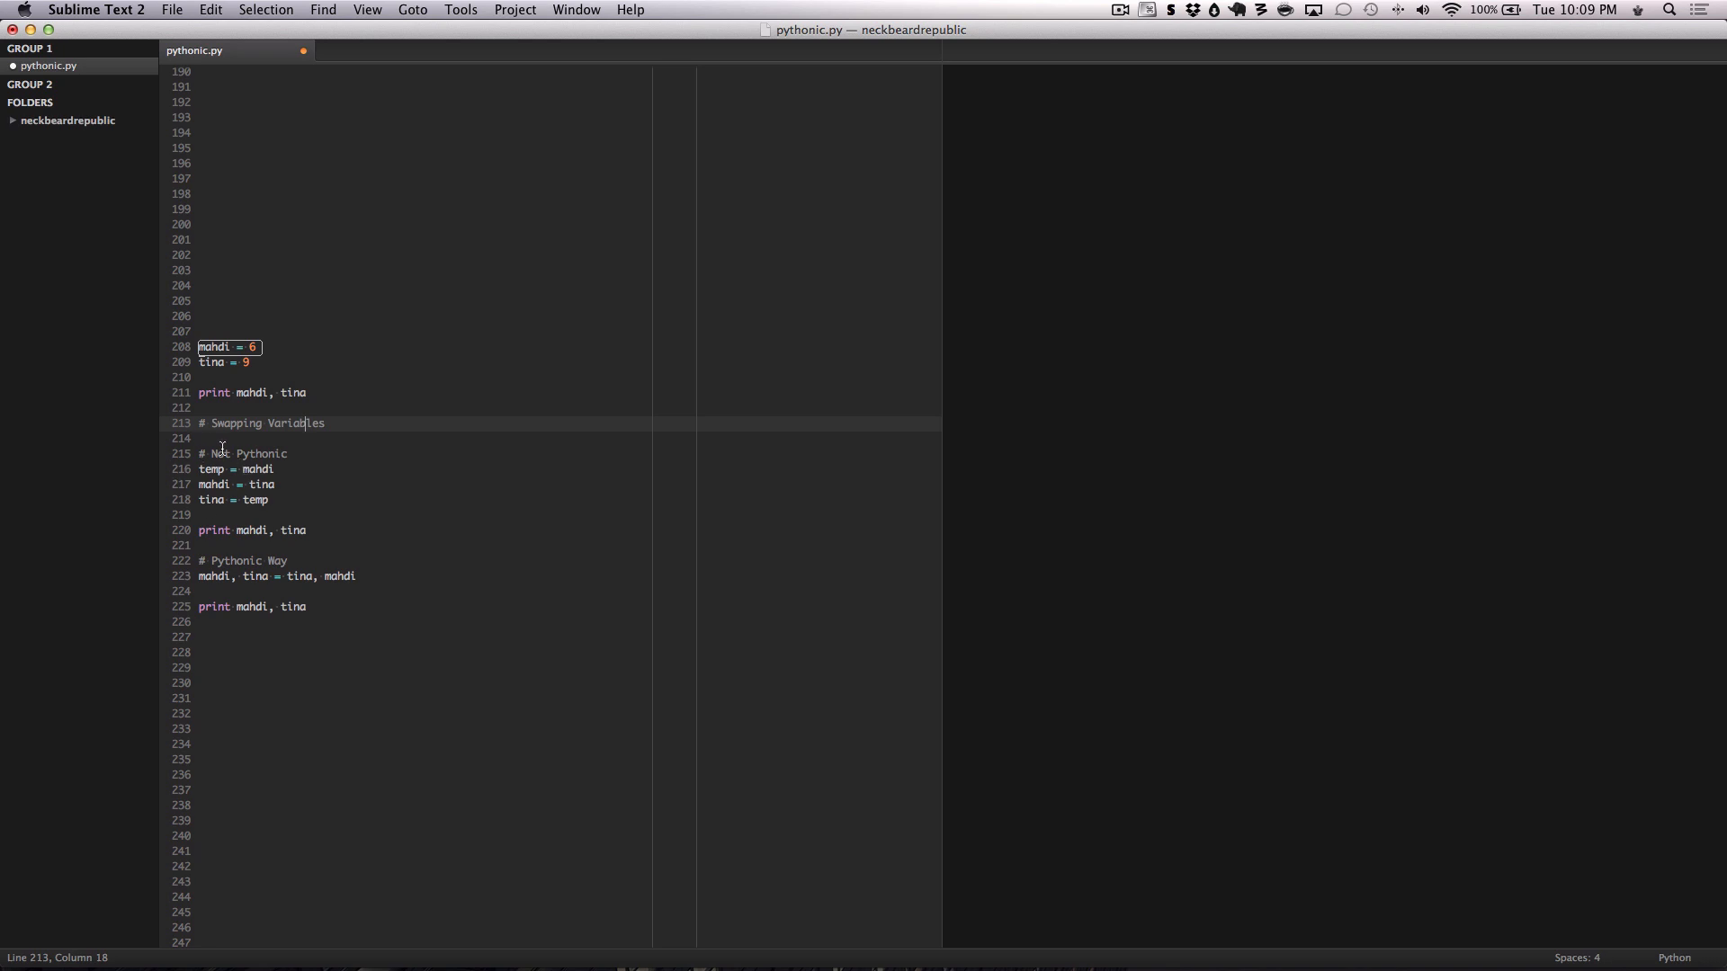
Comment out the Pythonic tuple swap block and then the temp-based swap block
drag(198, 576, 308, 606)
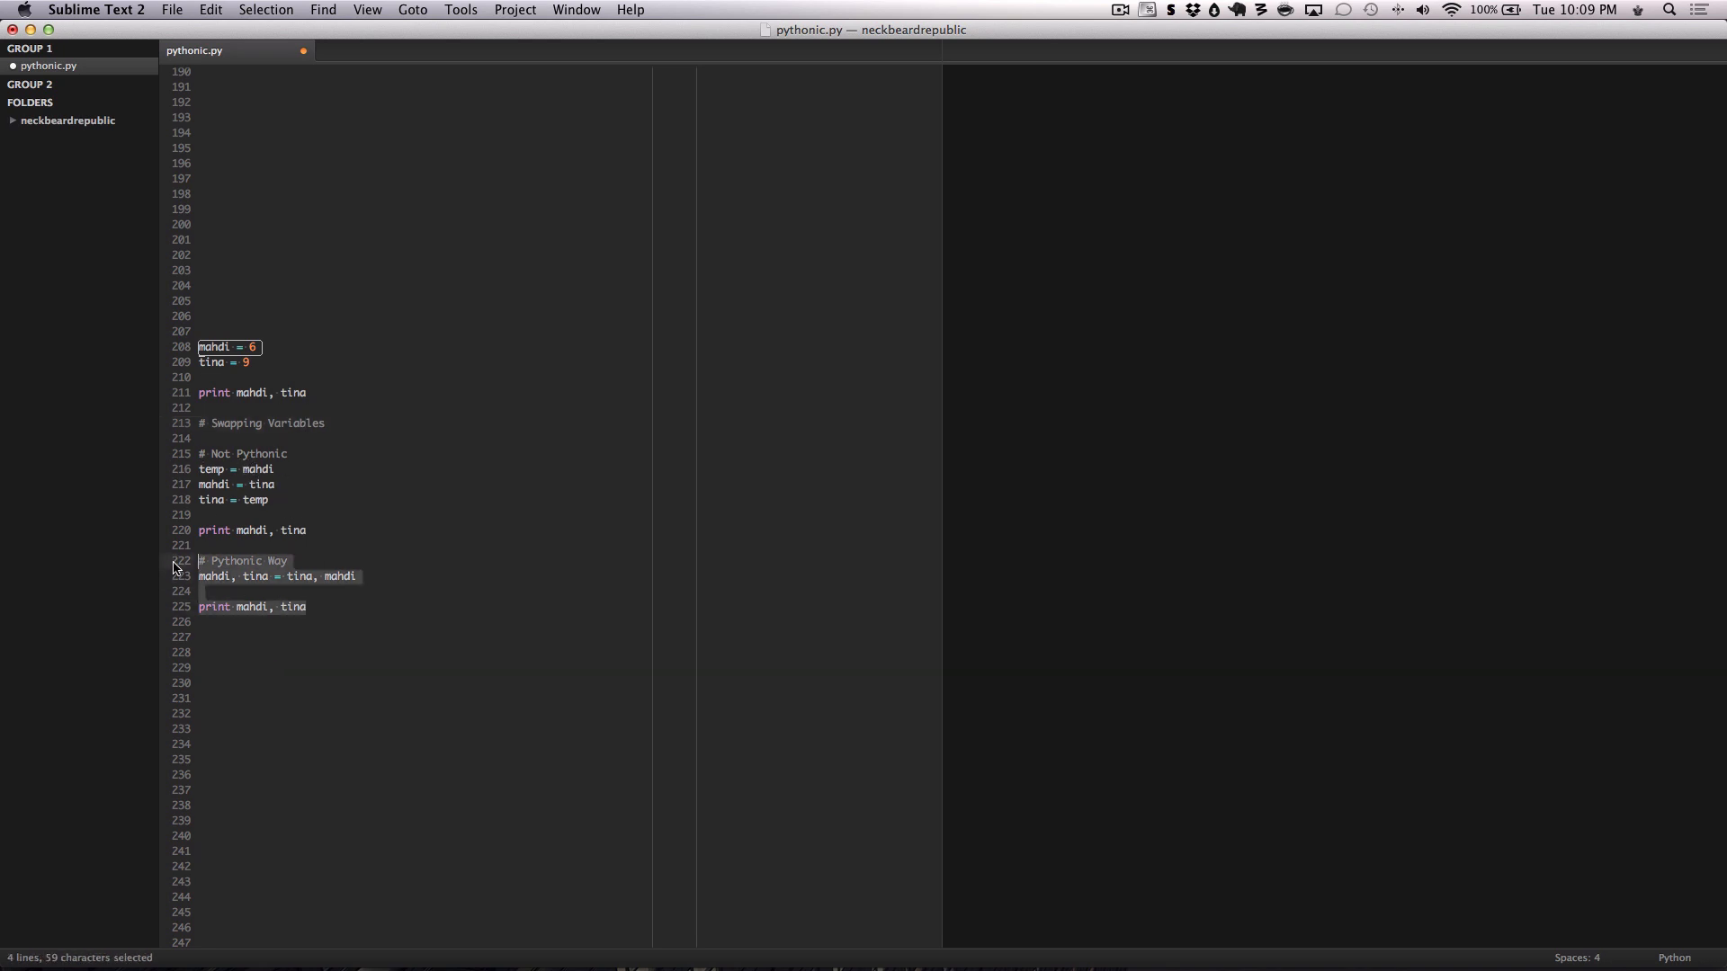
key(cmd+/)
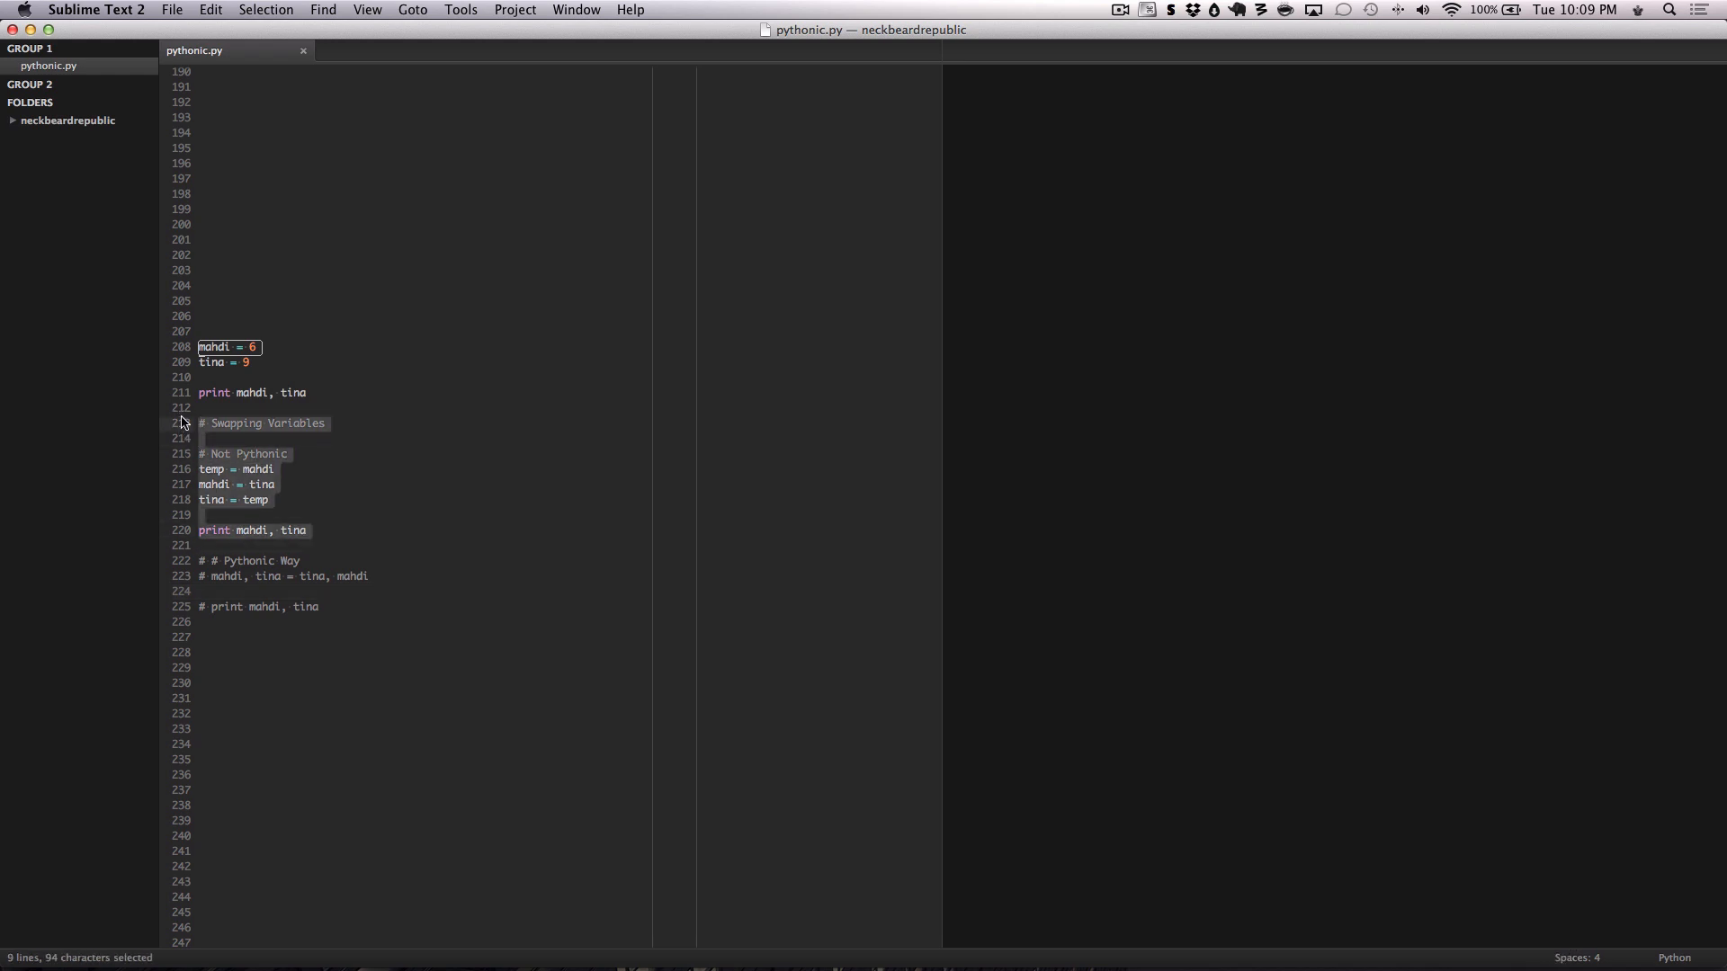
key(cmd+/)
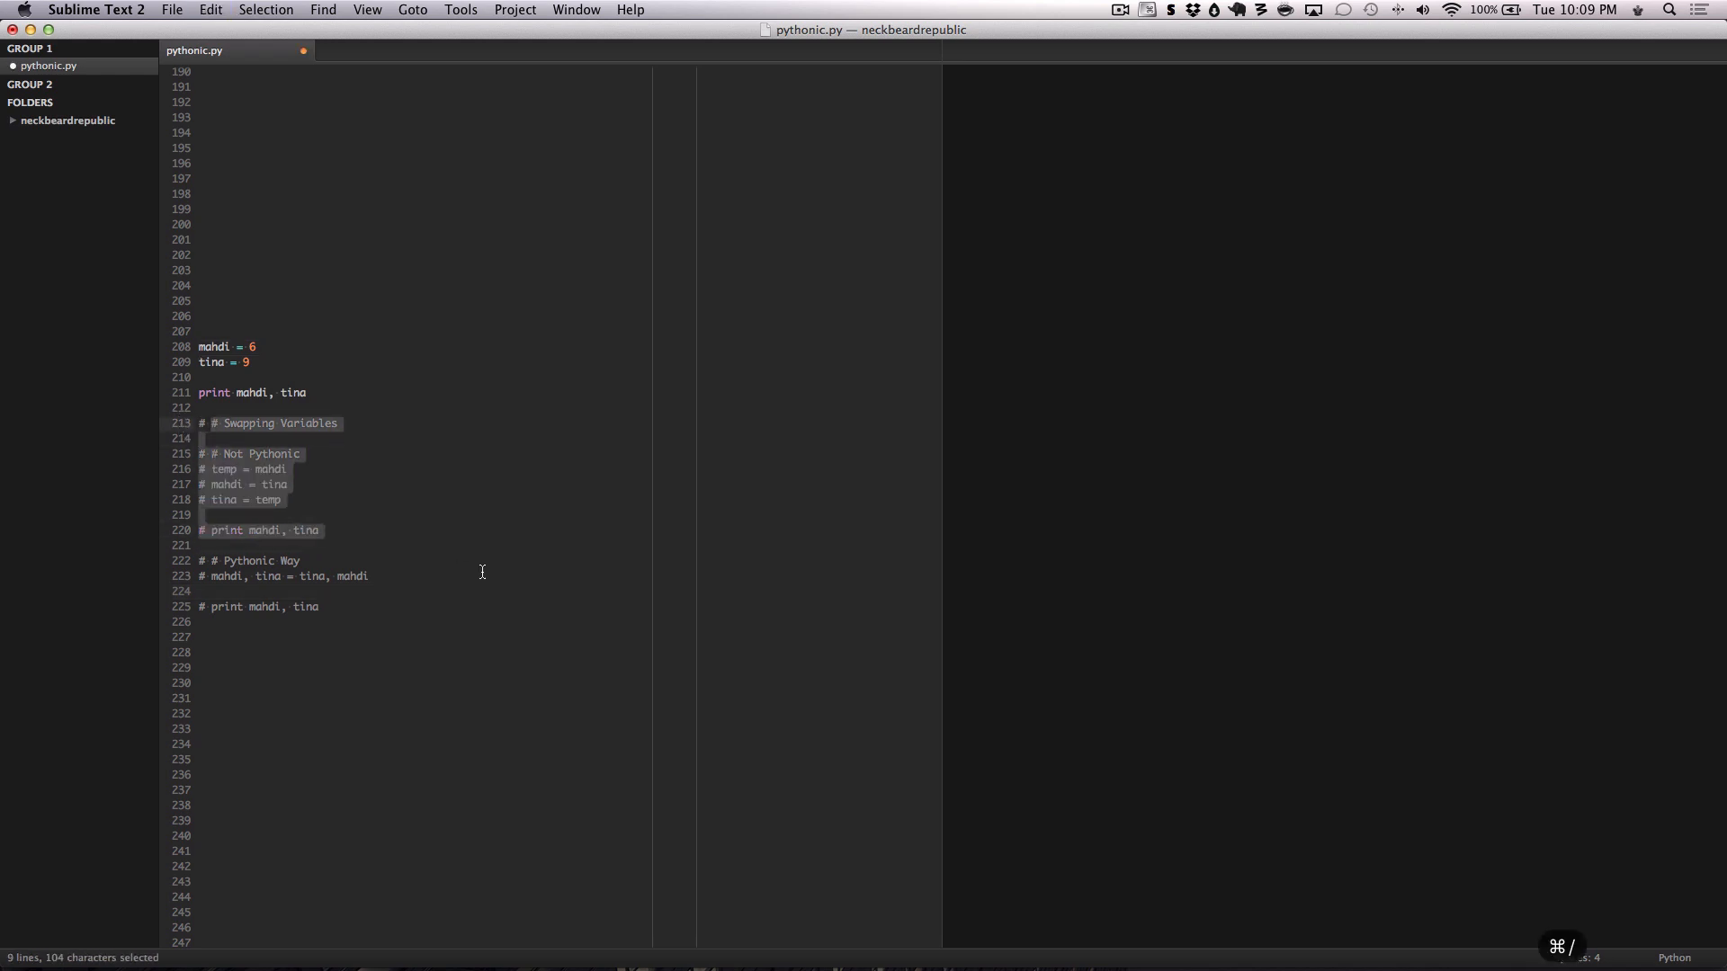